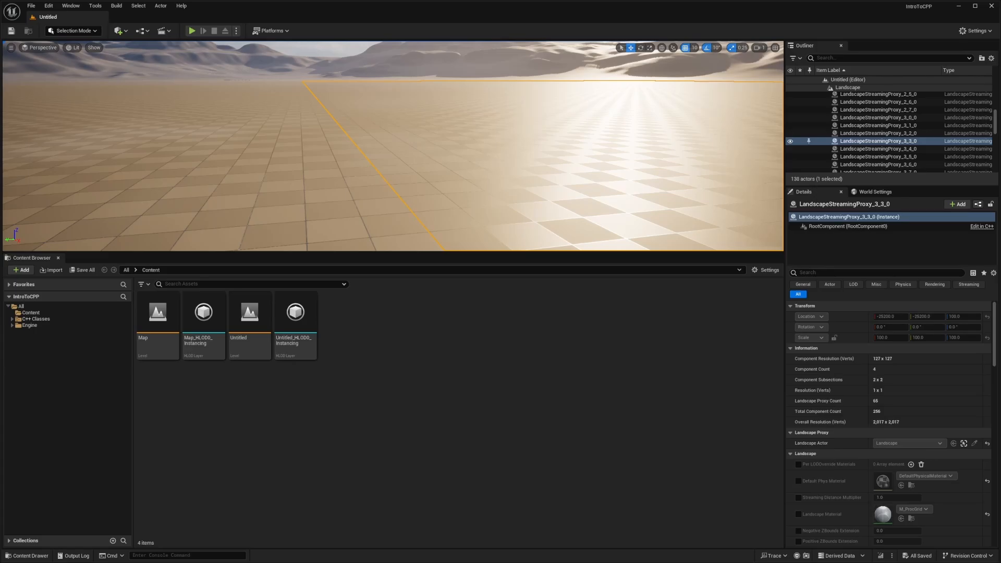
mouse_move(525, 59)
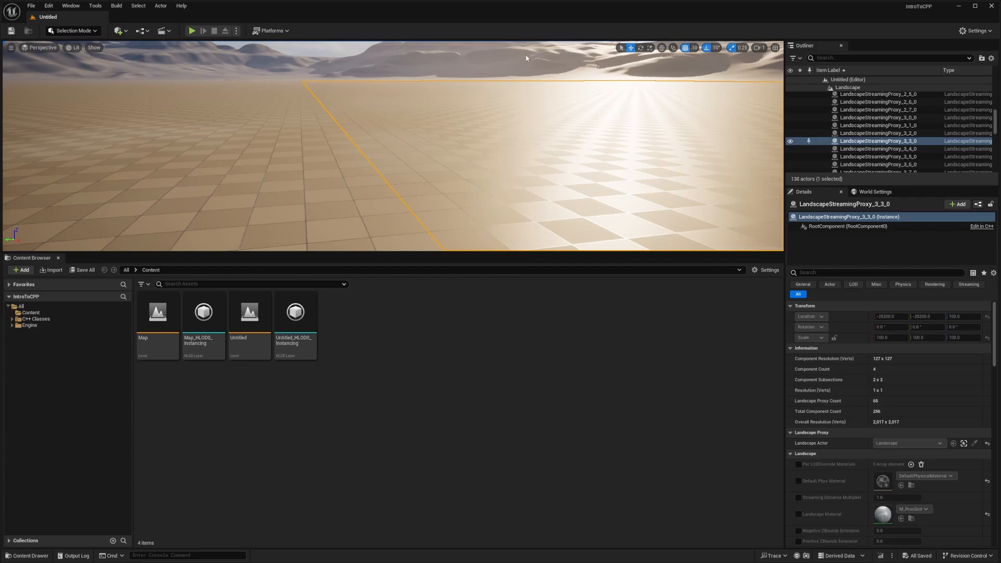
mouse_move(905, 22)
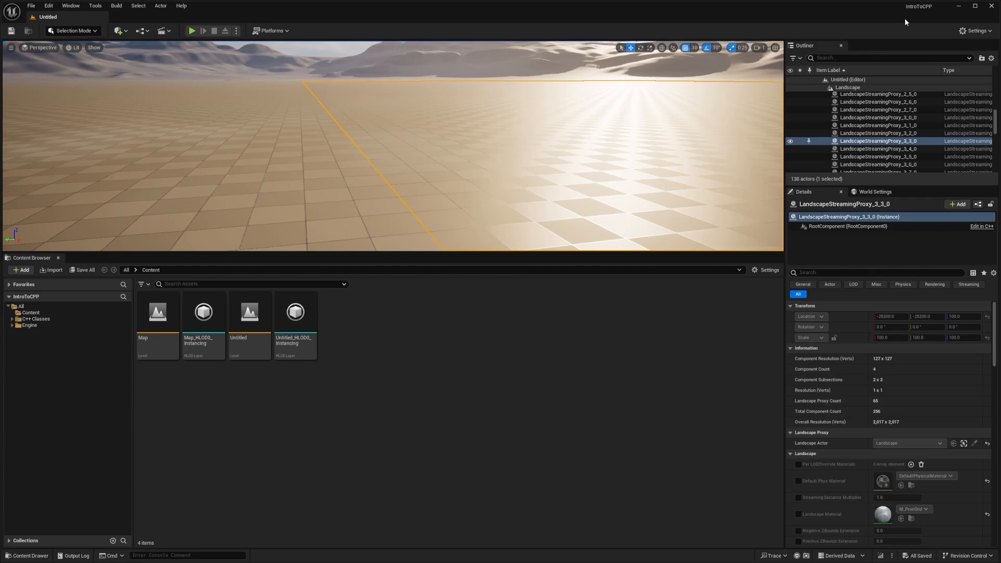
Create a new C++ class with Actor parent named MyCppActor in the IntroToCPP C++ classes
click(35, 319)
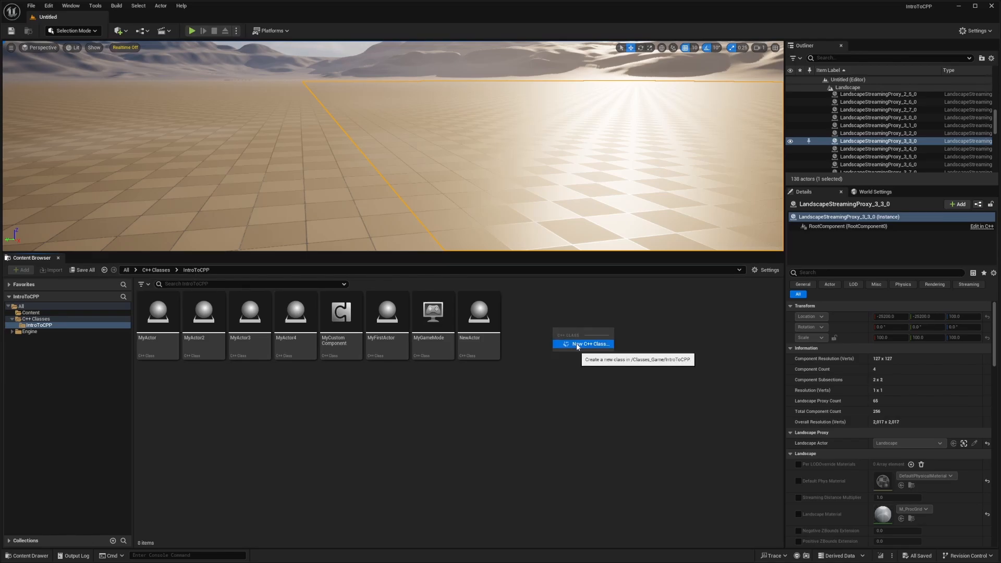
click(582, 343)
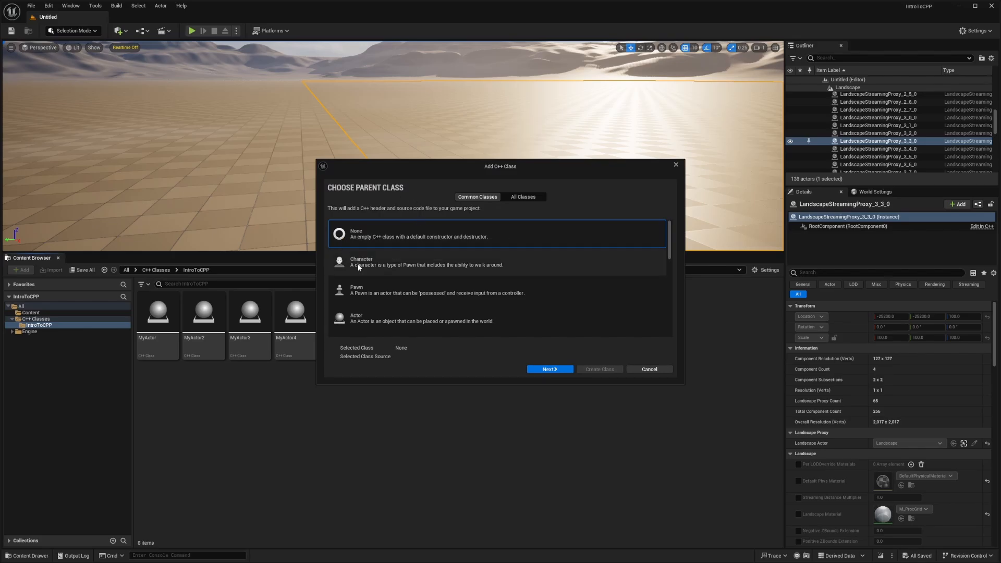
click(548, 369)
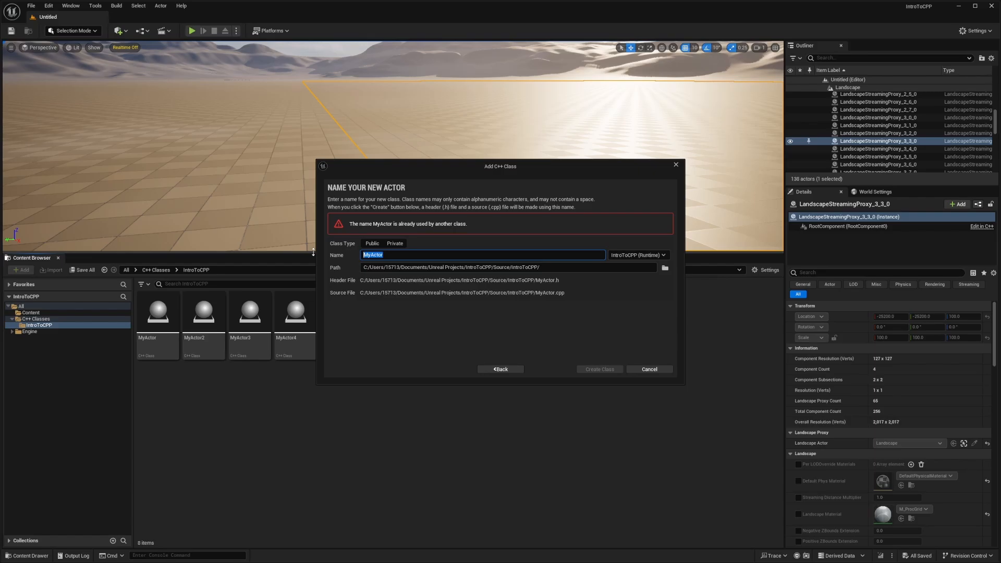
text(MyCppActor)
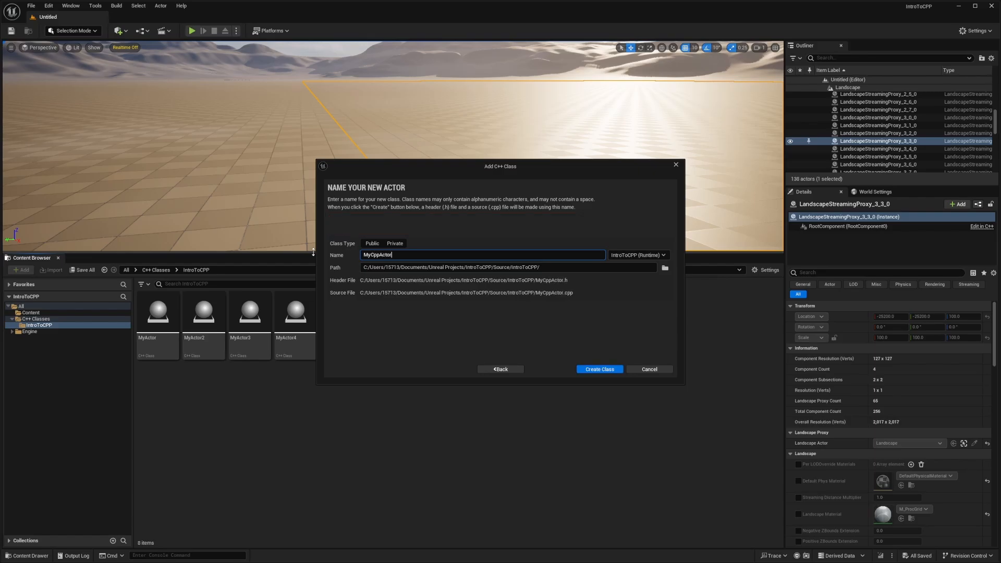
mouse_move(599, 369)
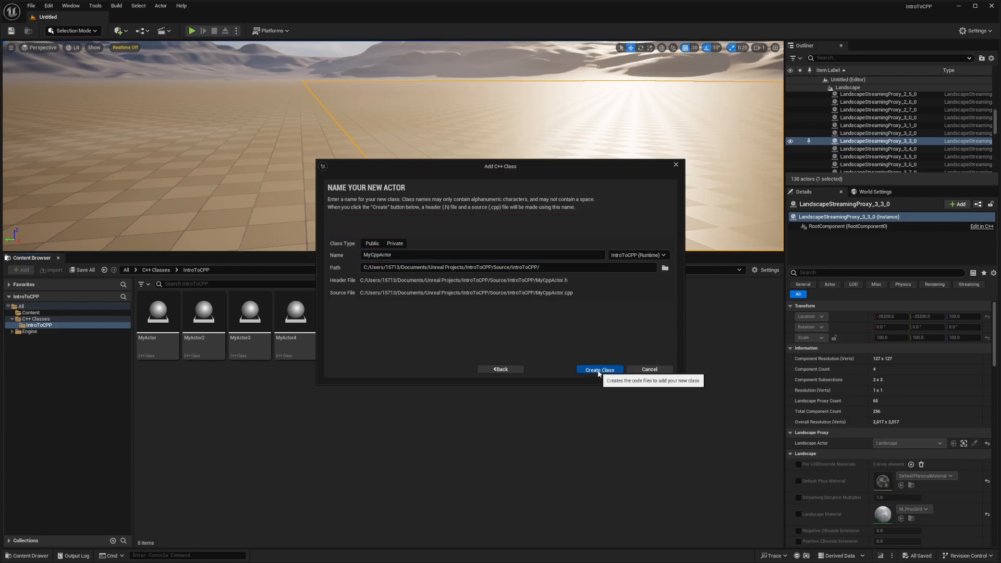
click(599, 369)
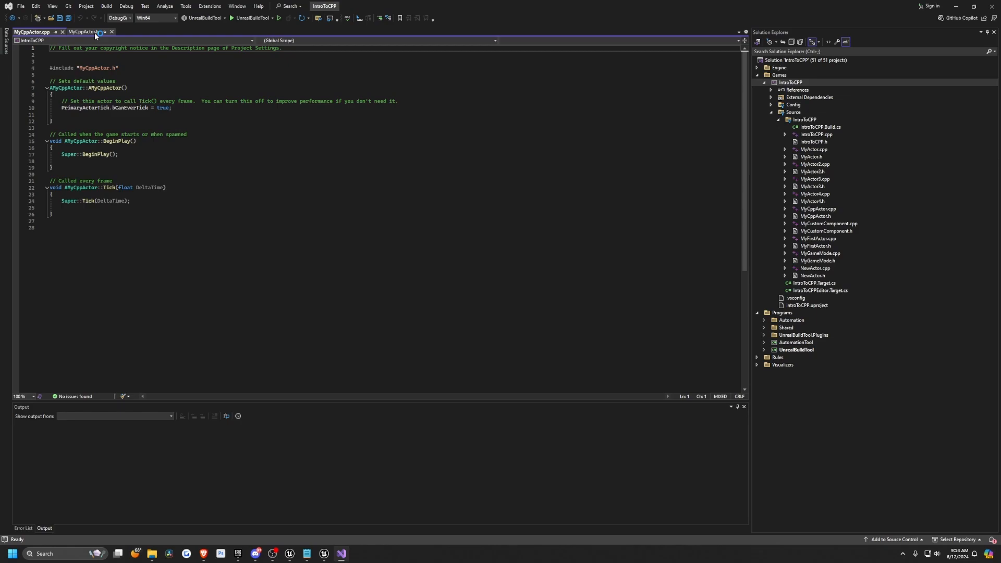
Declare UPROPERTY(EditAnywhere, BlueprintReadWrite) int32 MyInt; in MyCppActor.h
click(83, 32)
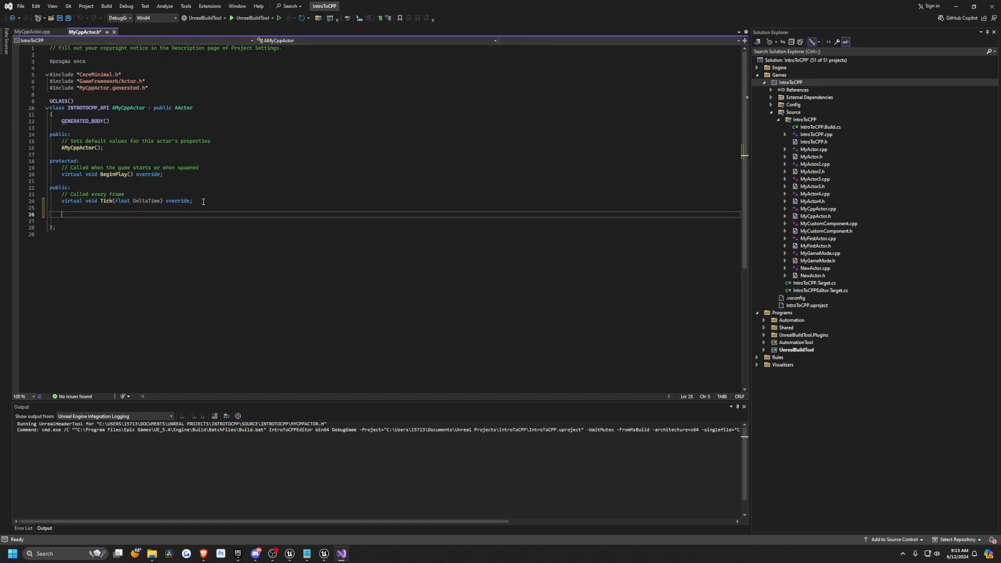
text(UPROPERTY())
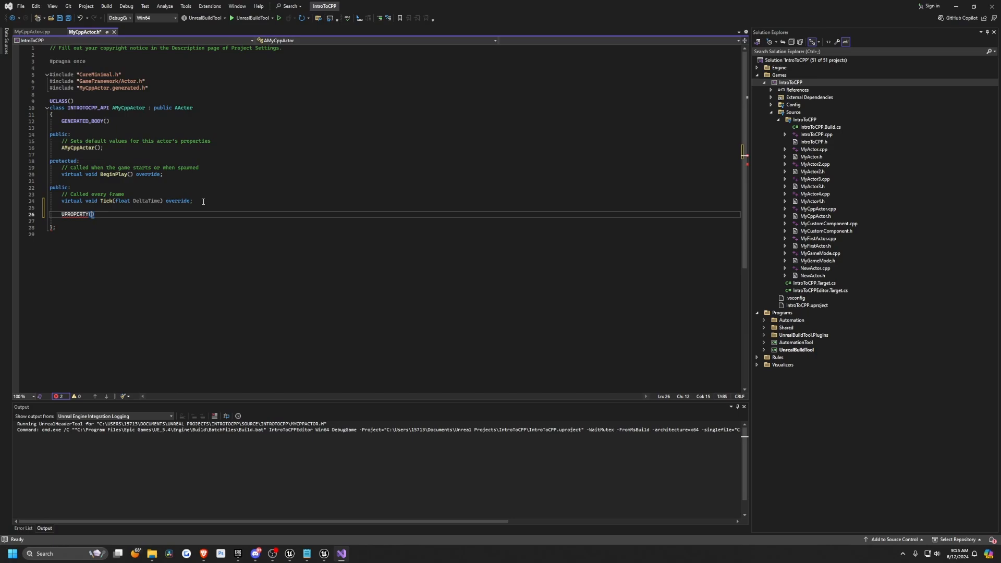
text(EditAnywhere, BlueprintReadWrite, Category="My Variables)
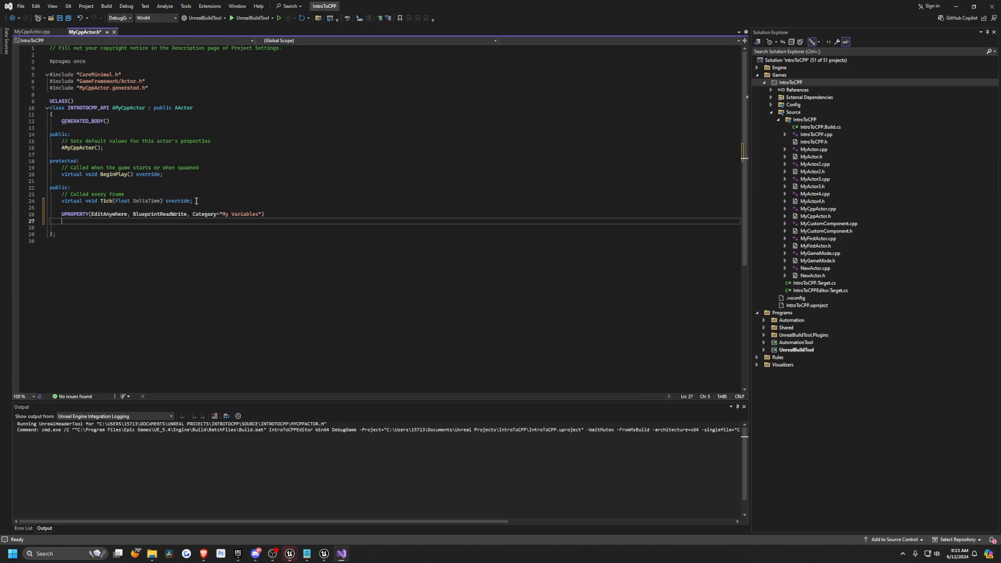
text(int32)
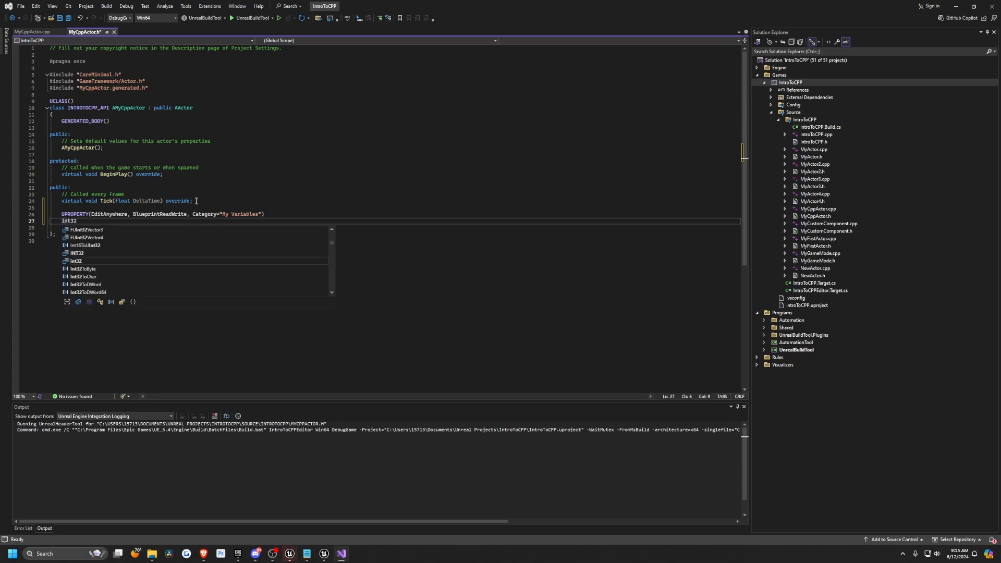
text(MyInt;)
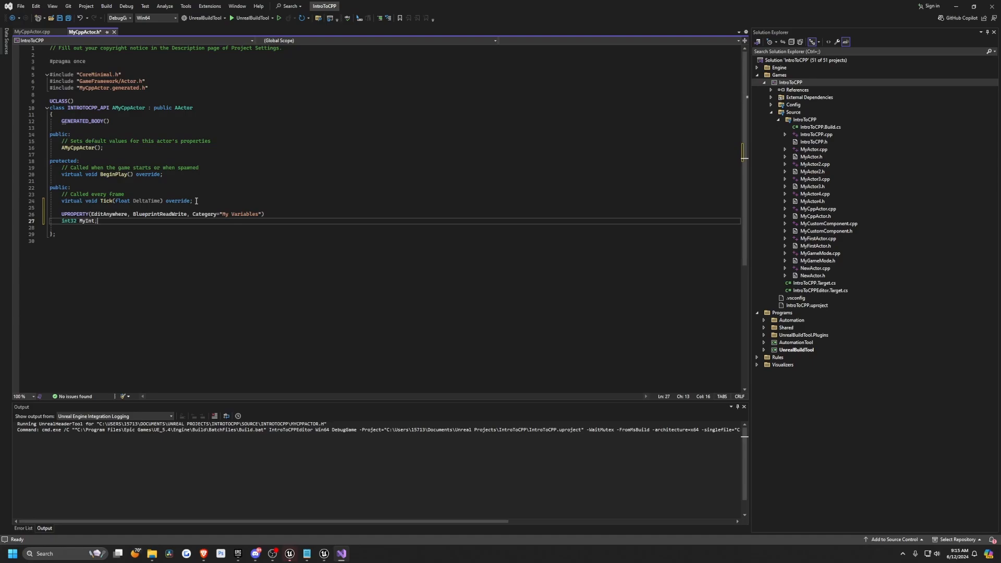
Declare UFUNCTION(BlueprintCallable, Category) void MyFunction(); below MyInt
key(enter)
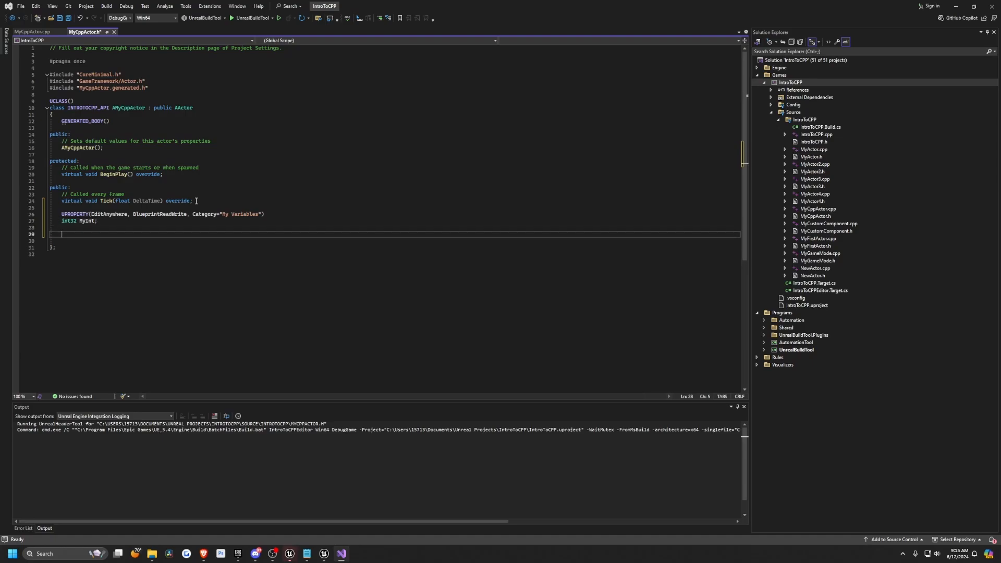
text(UFUNCTION(Blue)
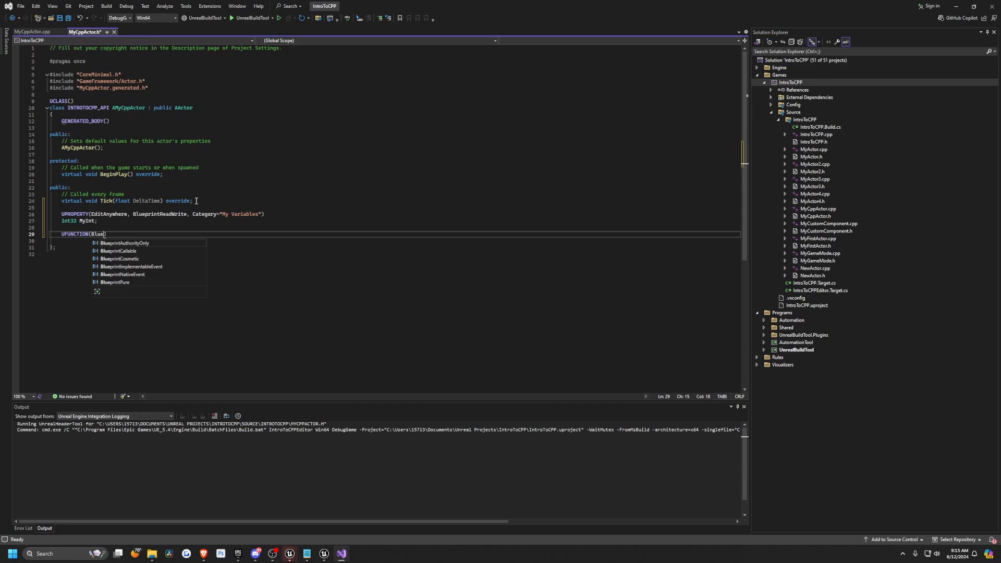
text(BlueprintCallable, Category="My Functions)
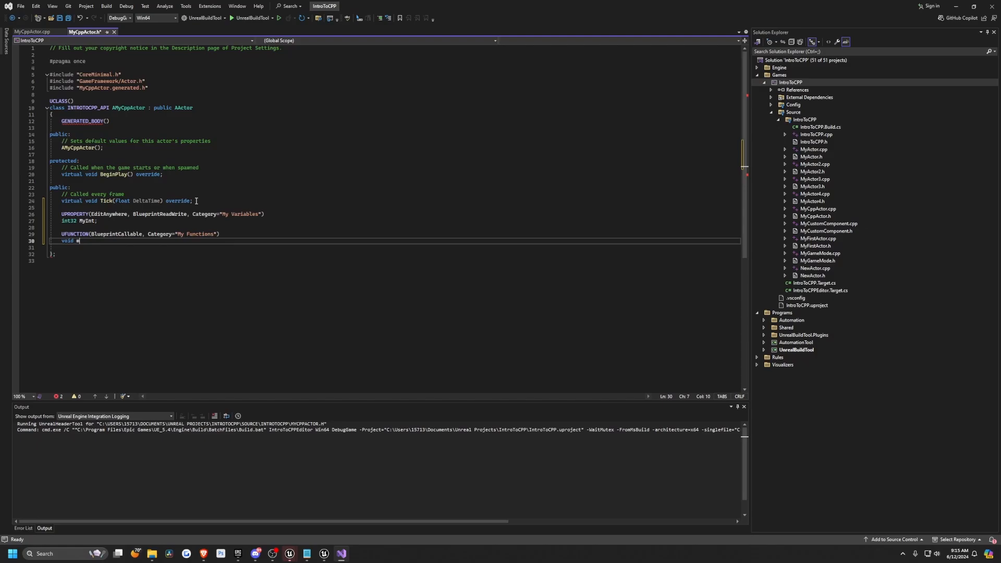
text(yFunction();)
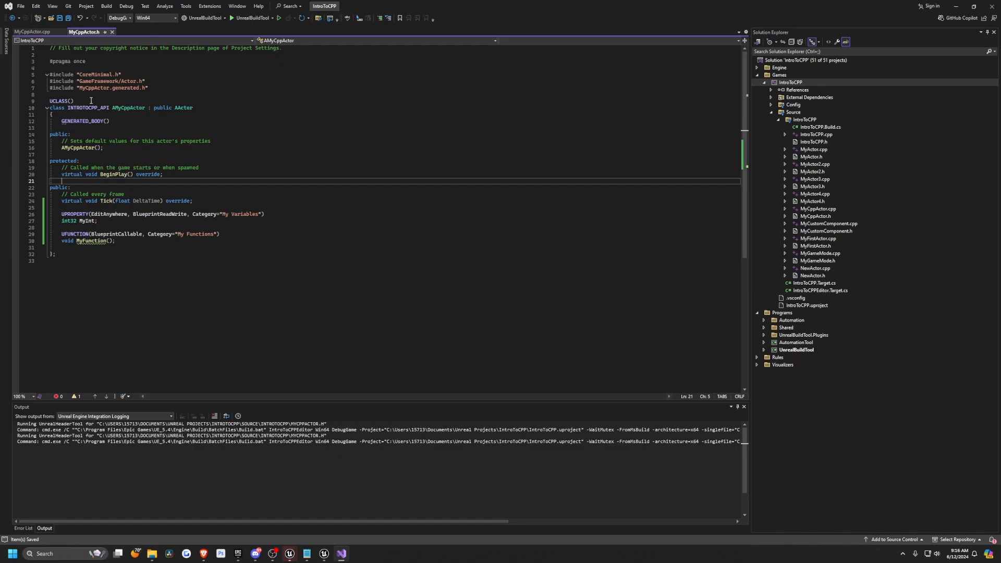
In MyCppActor.cpp initialize MyInt = 0 and define AMyCppActor::MyFunction()
click(30, 32)
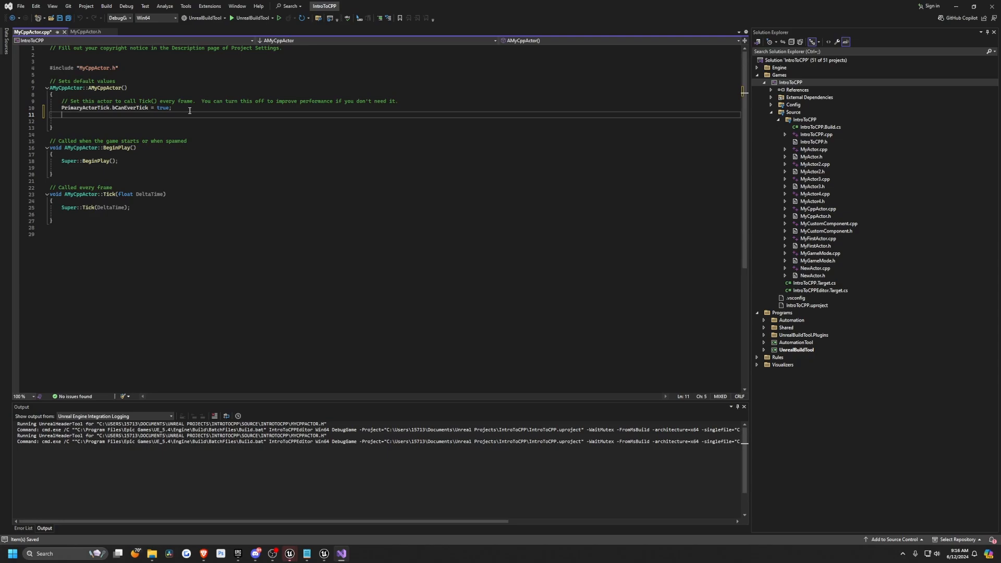
text(MyInt = 0;)
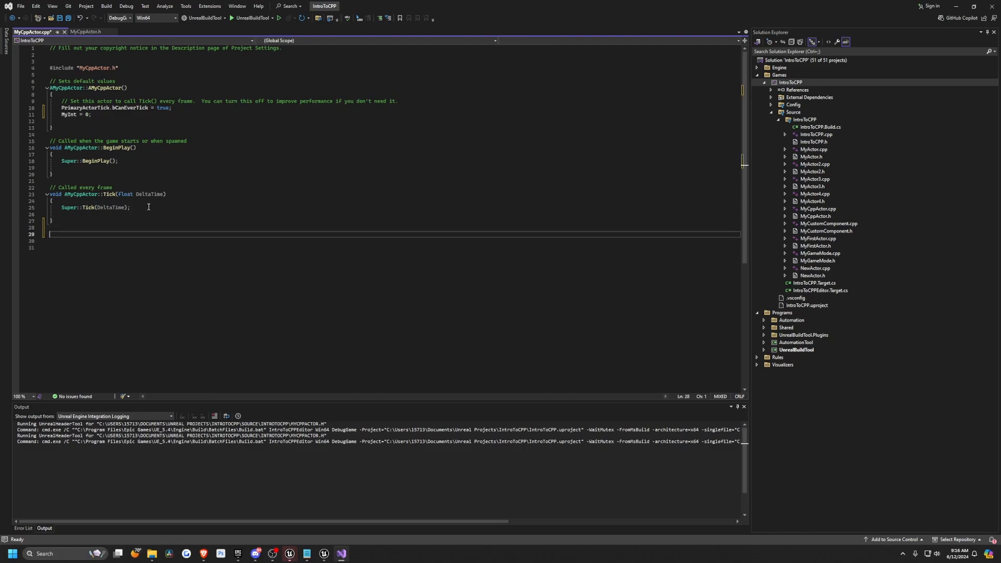
text(void A)
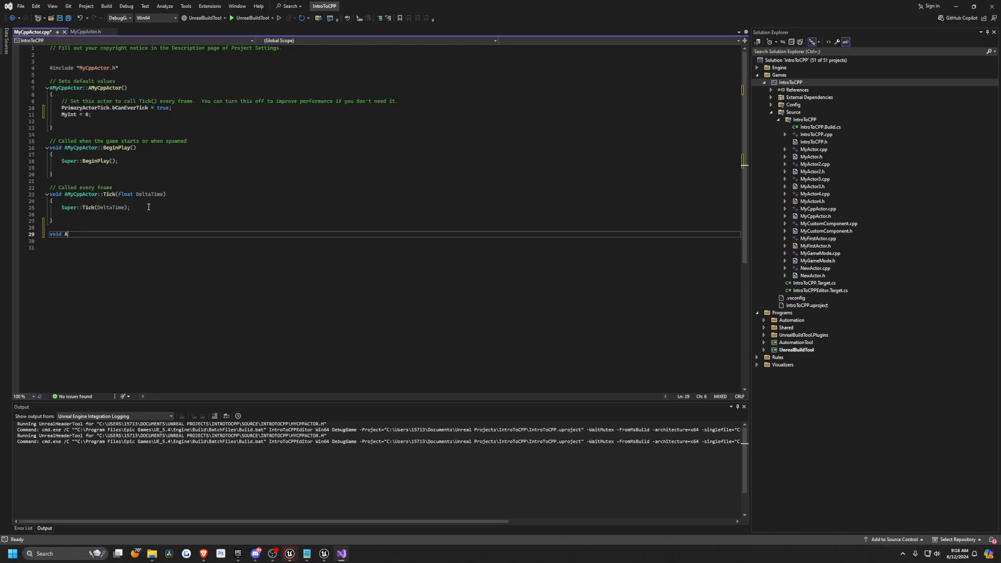
text(MyCpp)
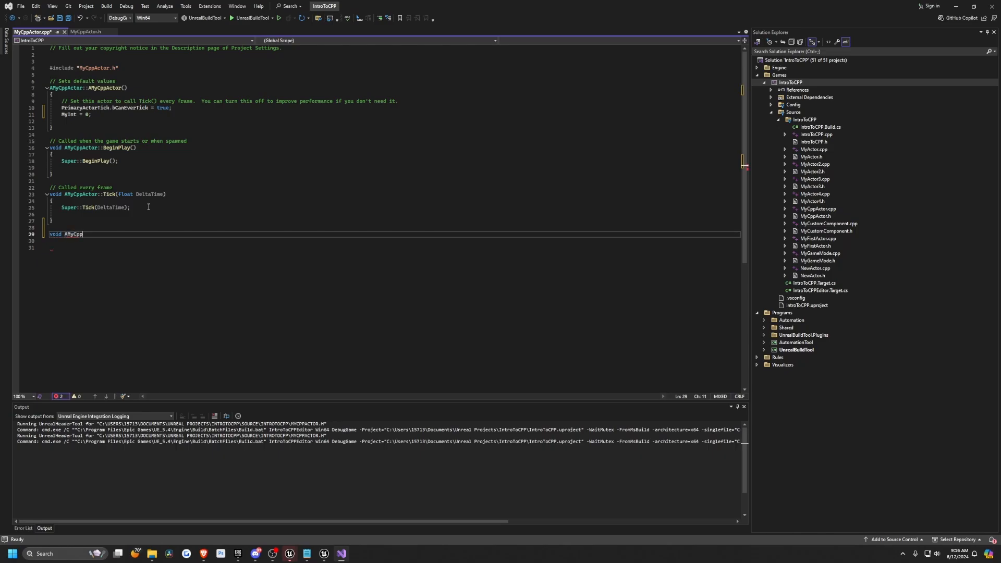
text(Actor :)
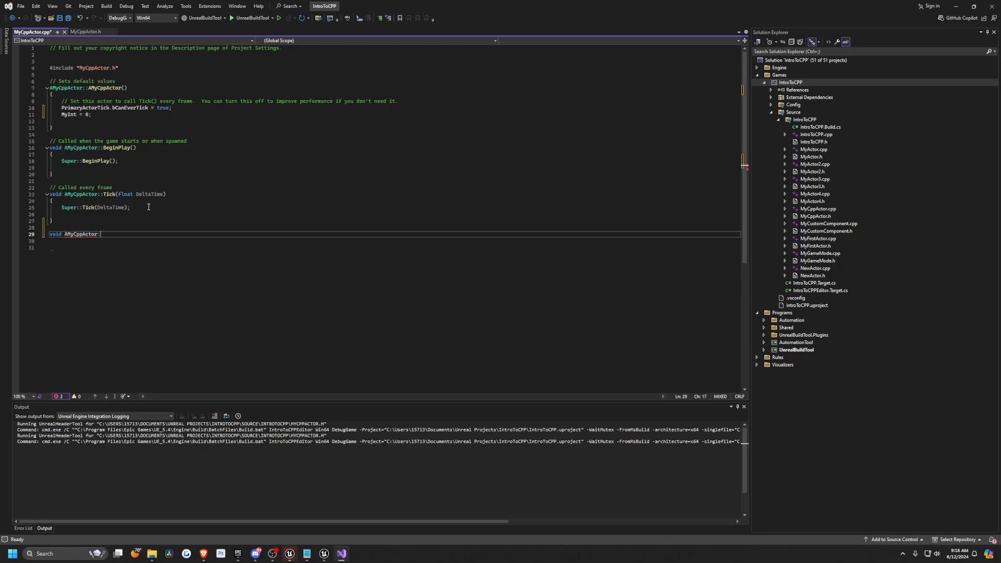
text(MyFunction())
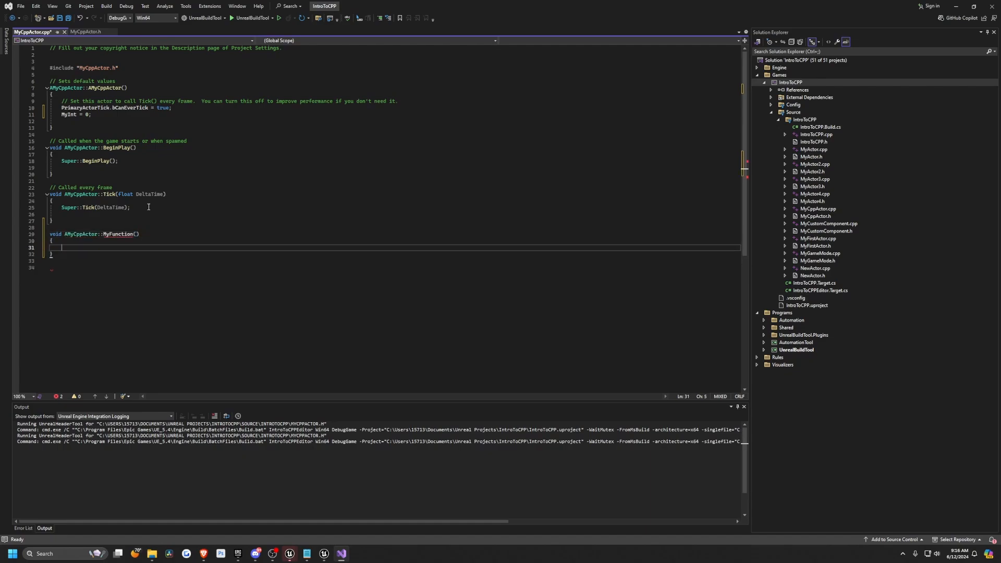
Make MyFunction UE_LOG a warning reporting MyInt with %d, then save and build
text(UE_Log)
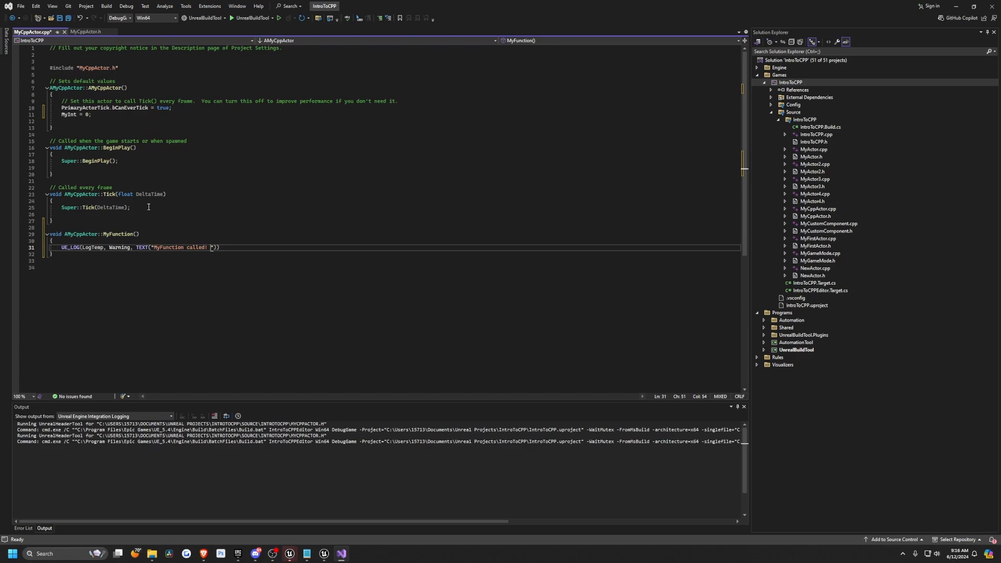
text(MyInt is)
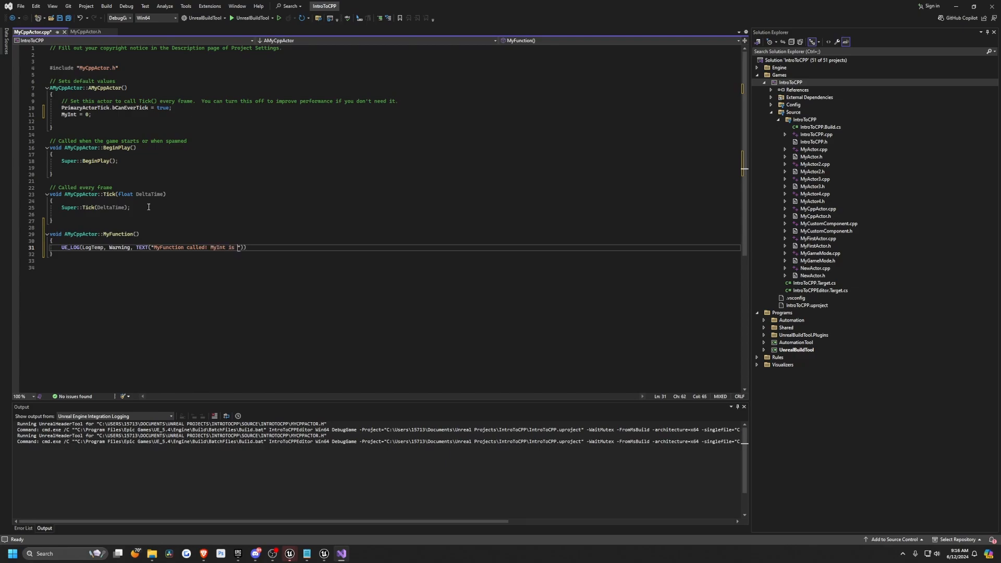
text(%d)
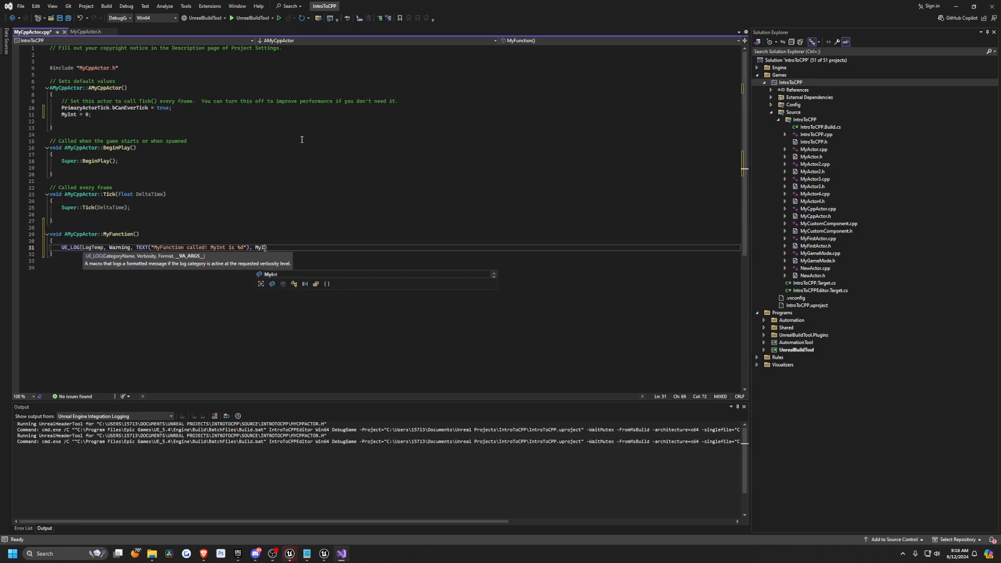
text(MyInt);)
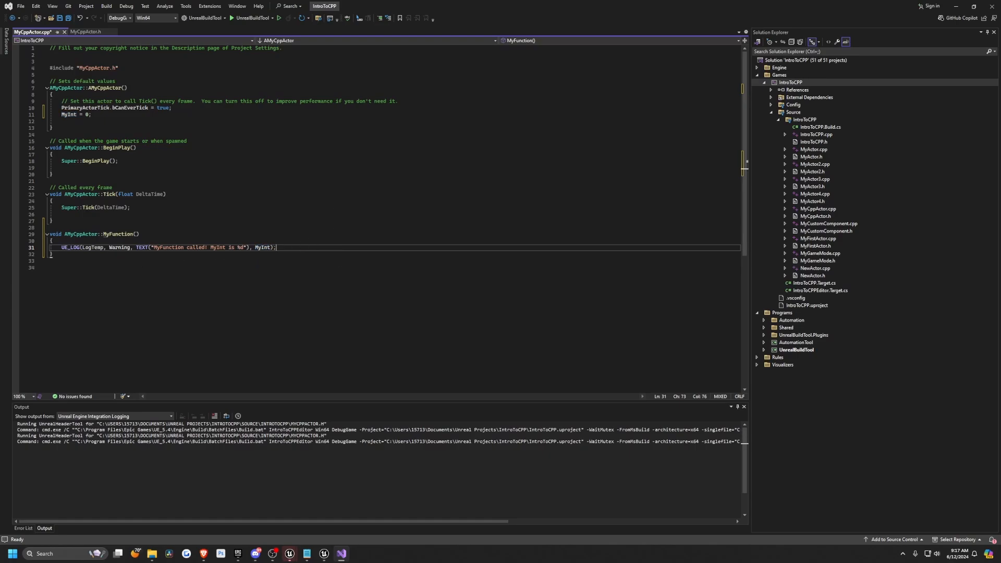
key(ctrl+s)
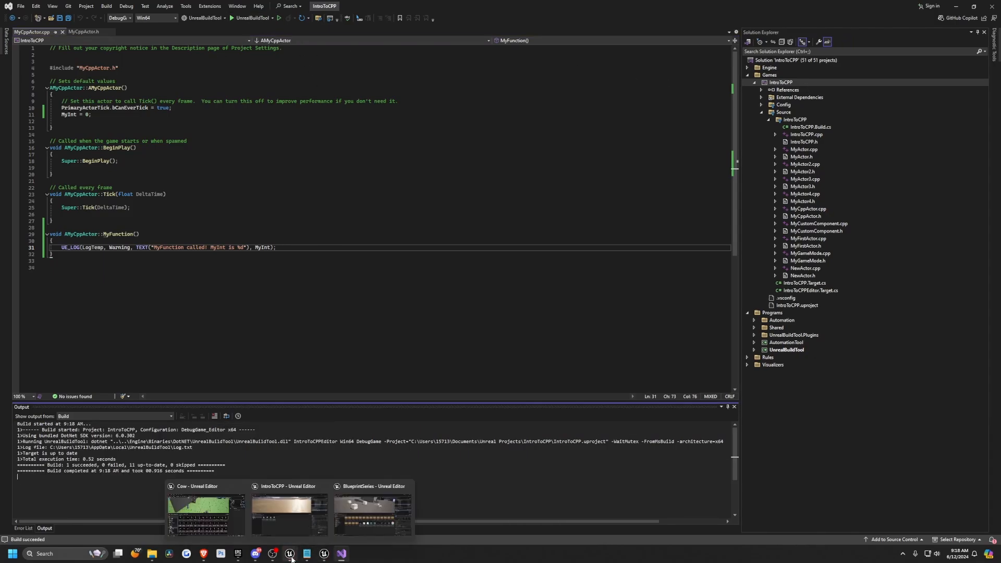
Add a Blueprint Class with parent MyCppActor and name it MyCppBlueprint
click(289, 511)
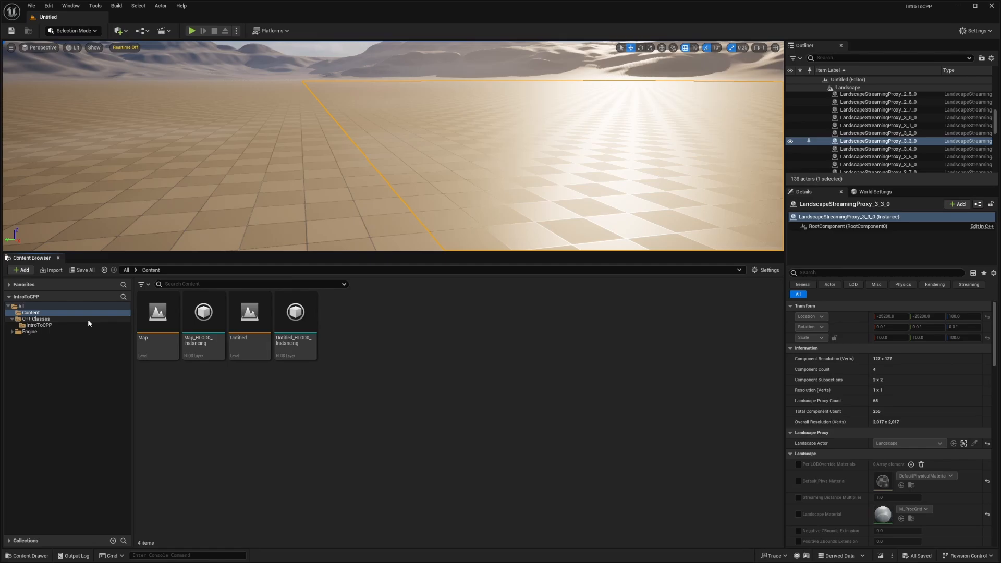
click(22, 269)
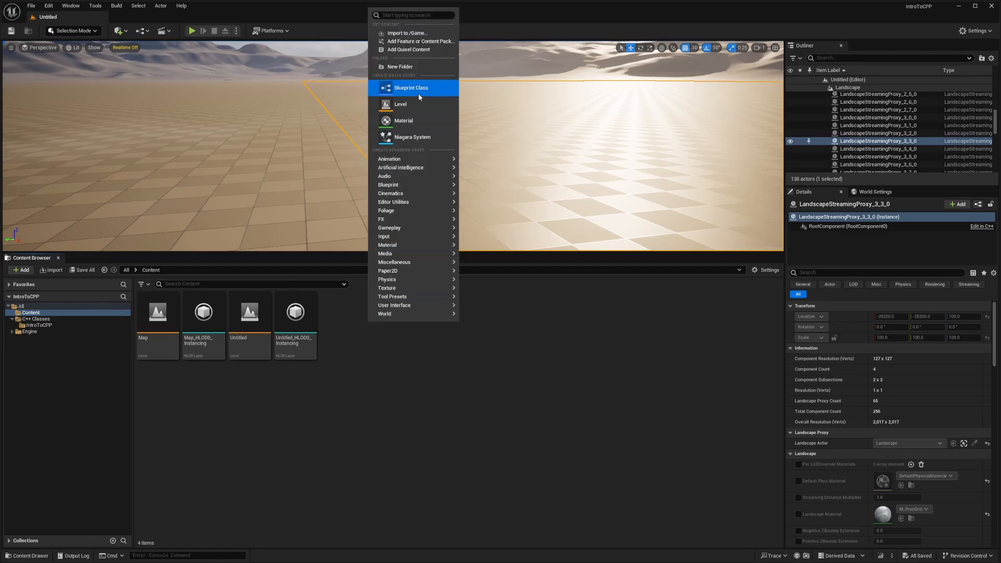
click(411, 88)
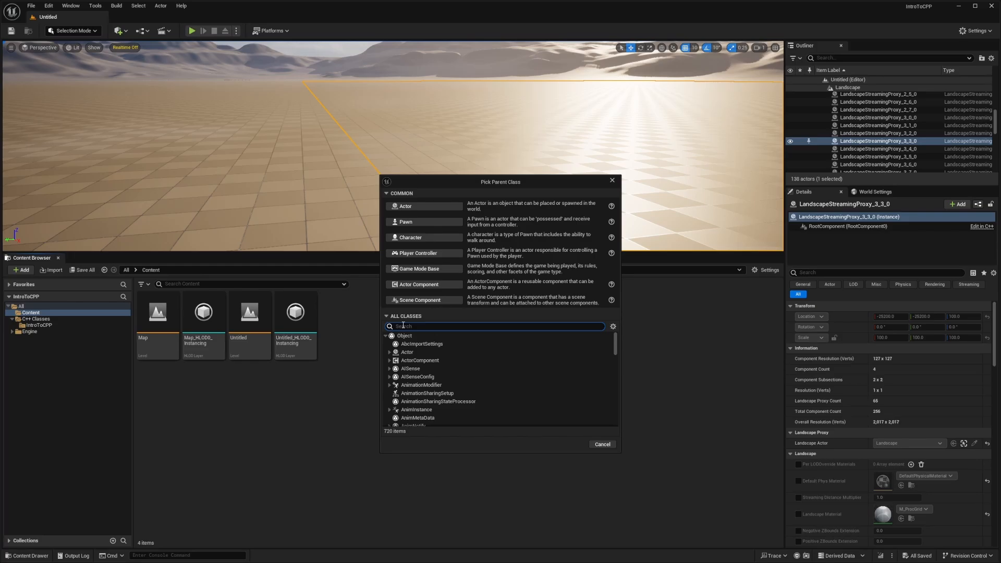
text(MyCppA)
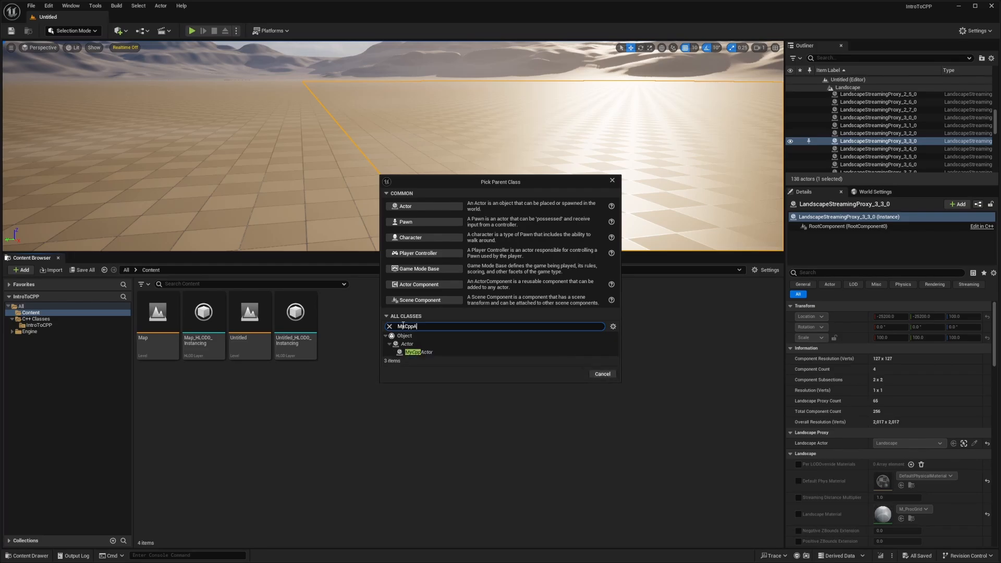
click(418, 351)
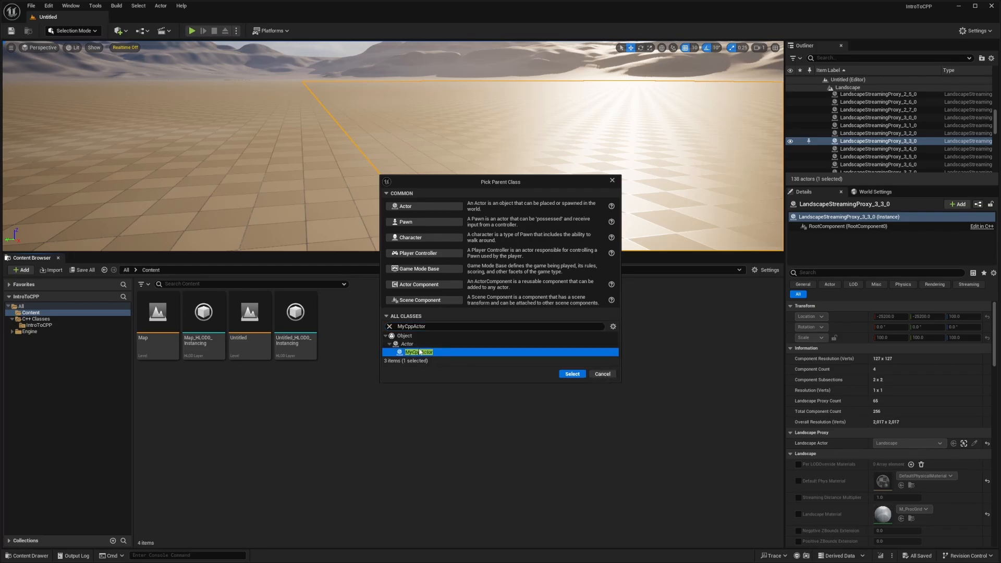
click(571, 373)
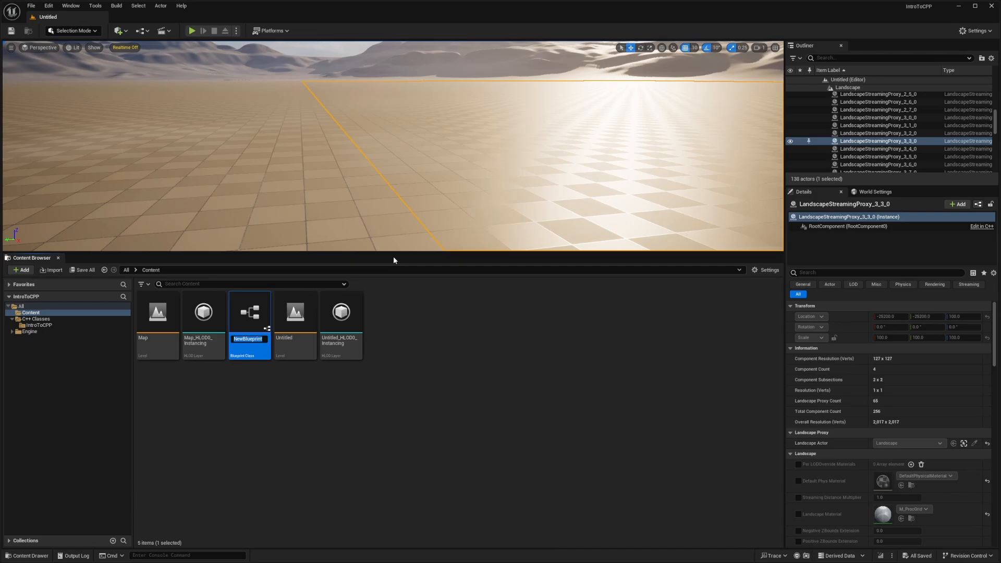
text(MyCpp)
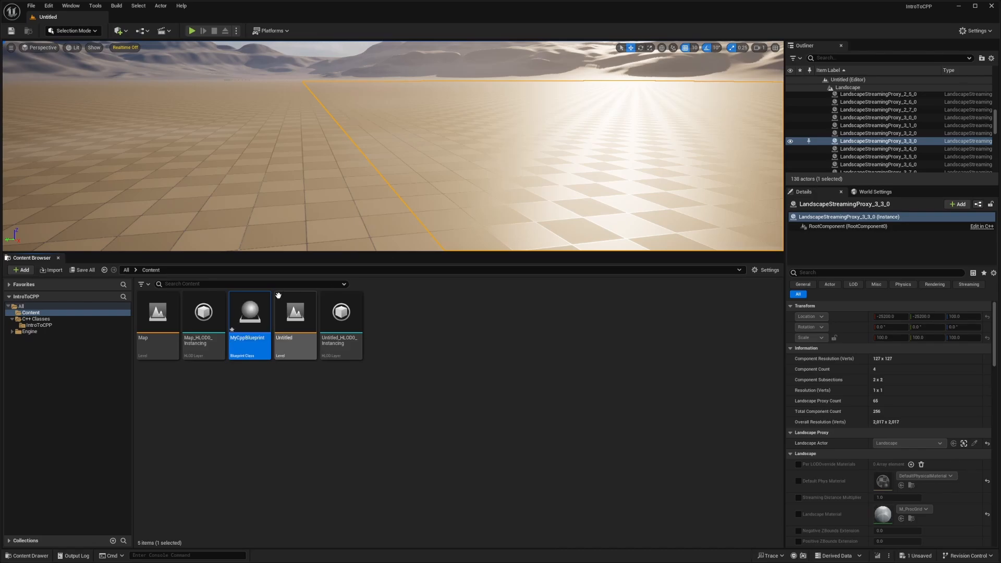
click(249, 312)
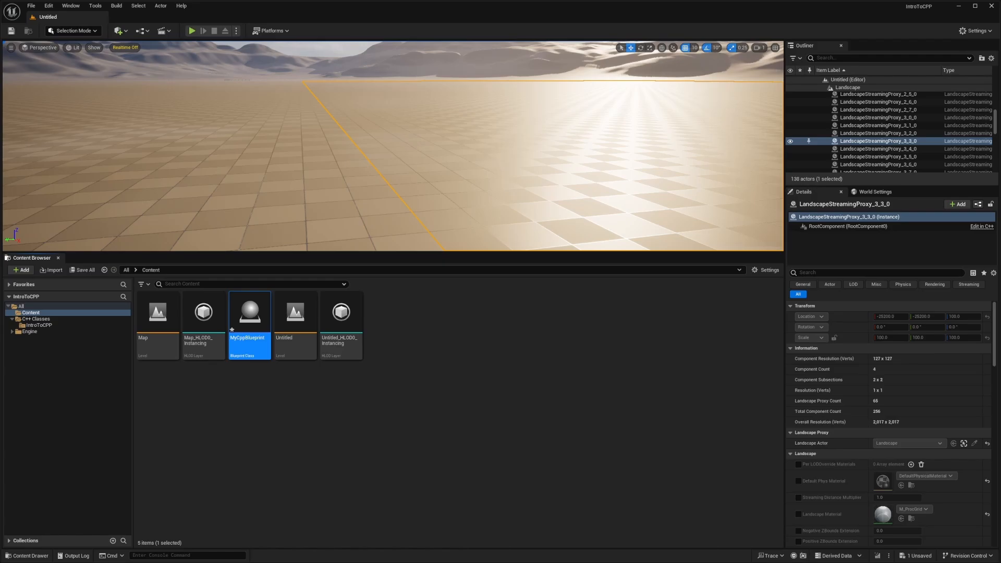
Open MyCppBlueprint and wire Event BeginPlay to a My Function node
double_click(250, 312)
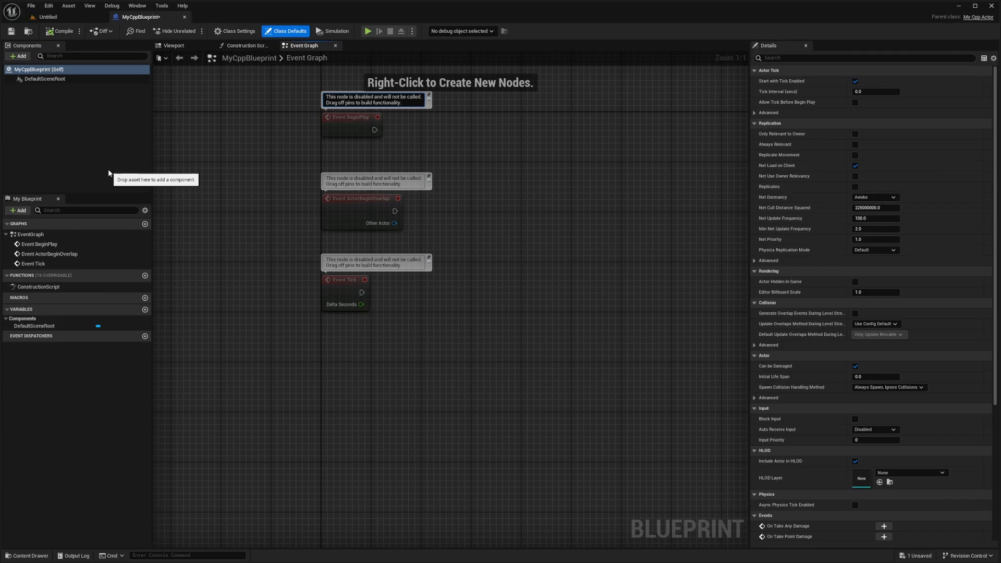
mouse_move(170, 87)
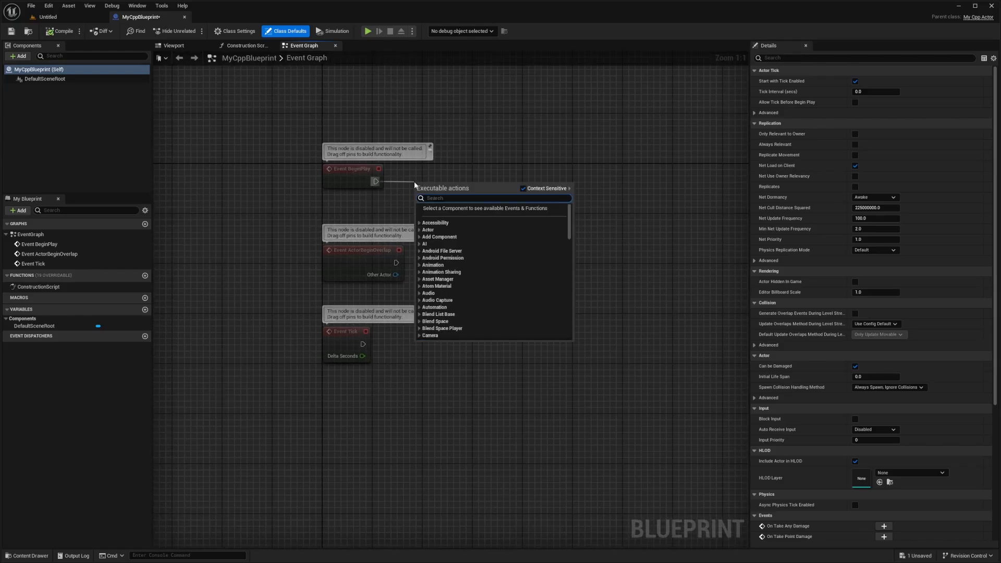
text(MyFunc)
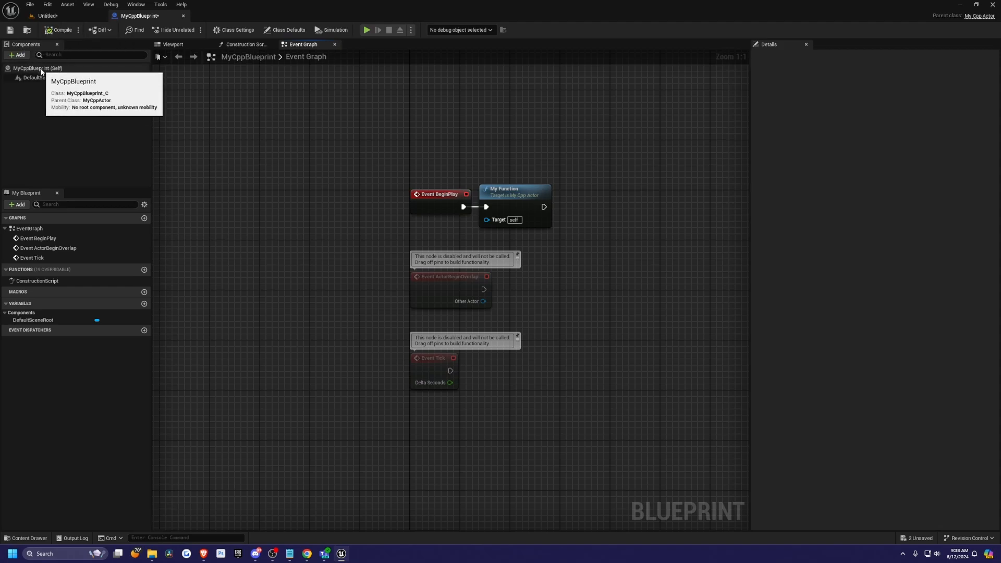
In MyCppBlueprint's class defaults set My Int to 100
click(287, 30)
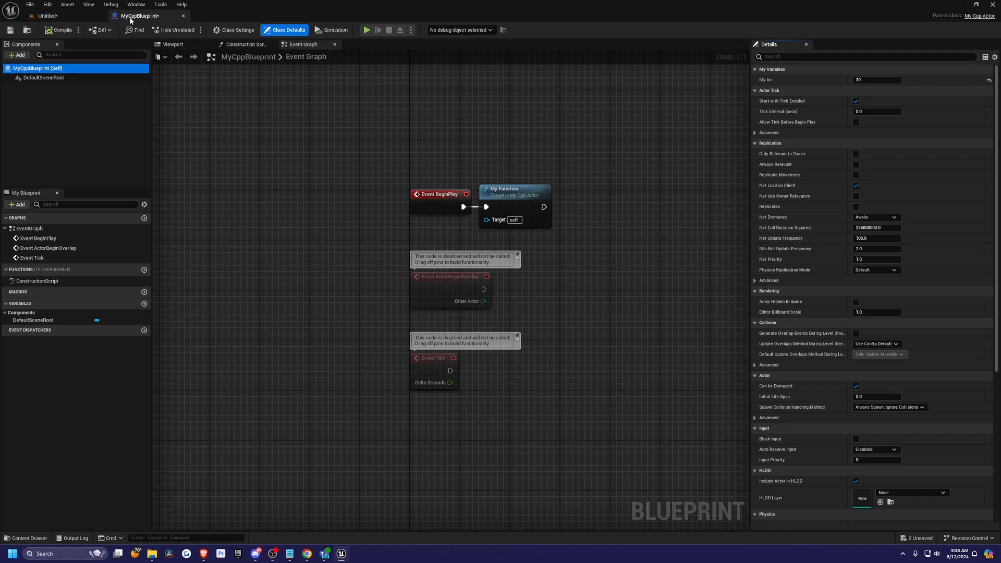
mouse_move(786, 87)
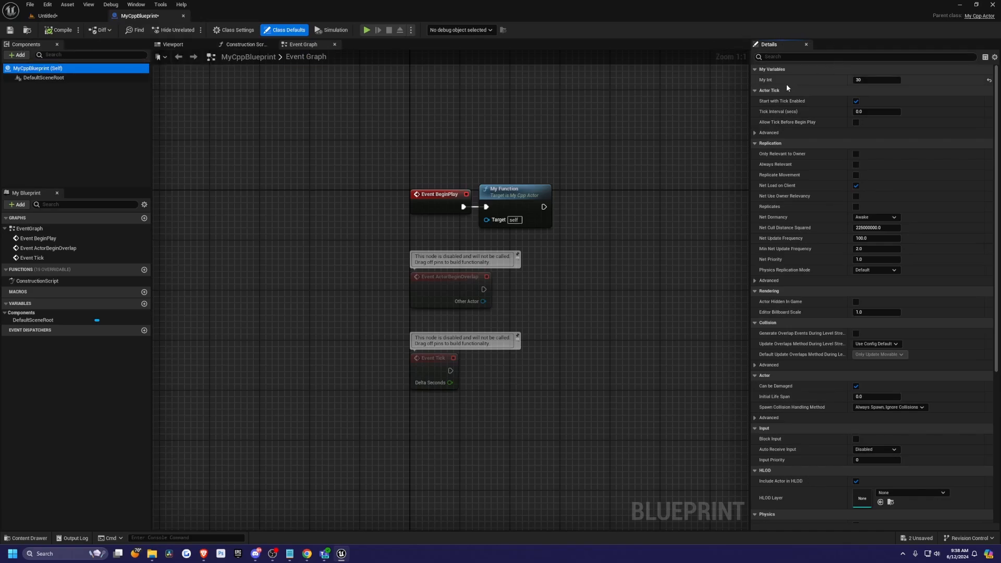
click(877, 79)
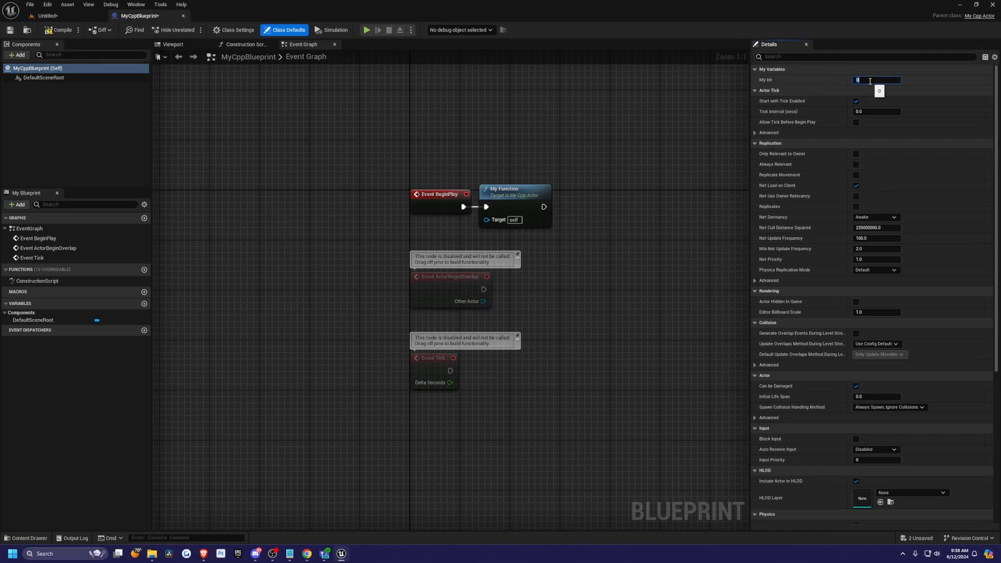
text(100)
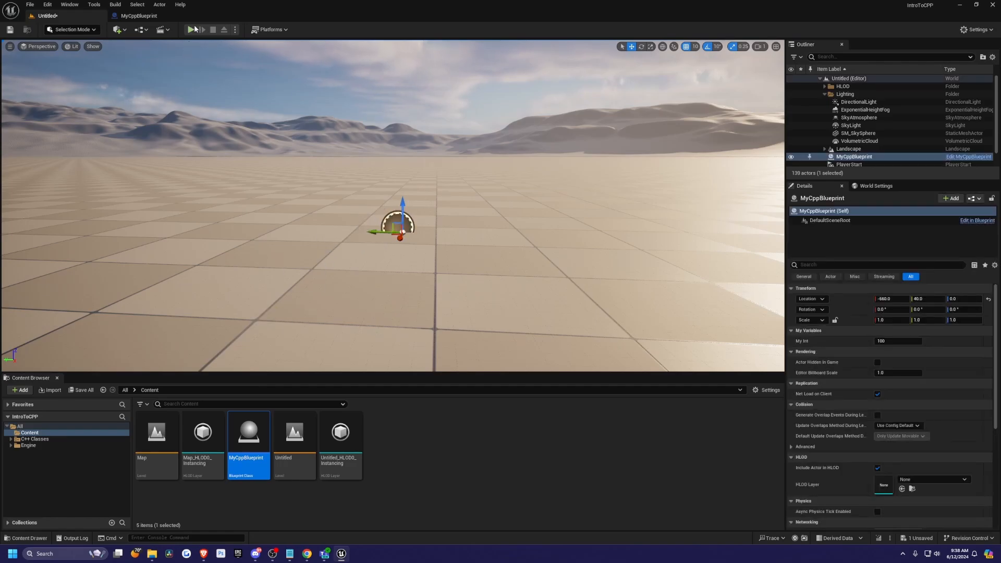
Play the level with the MyCppBlueprint actor placed
click(193, 29)
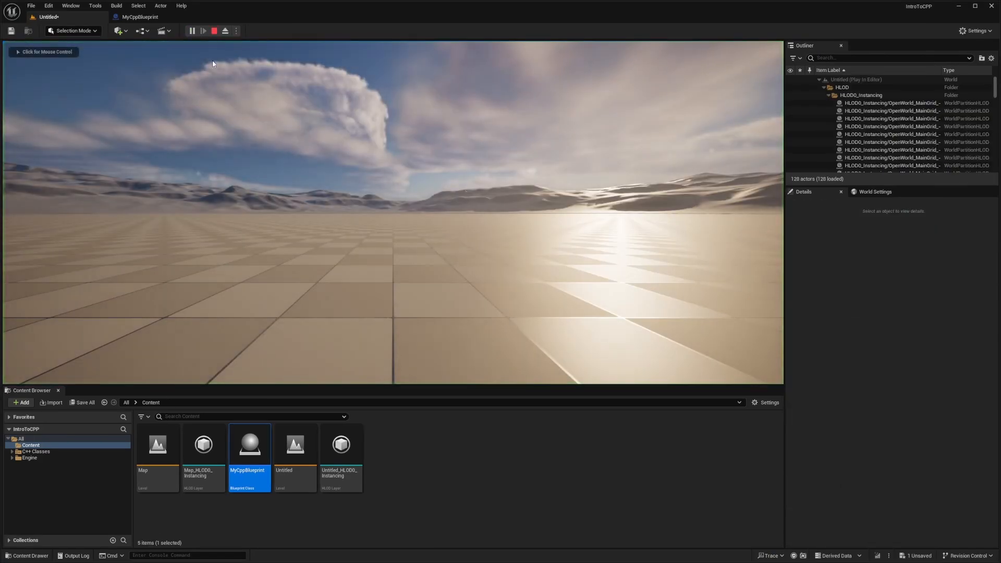